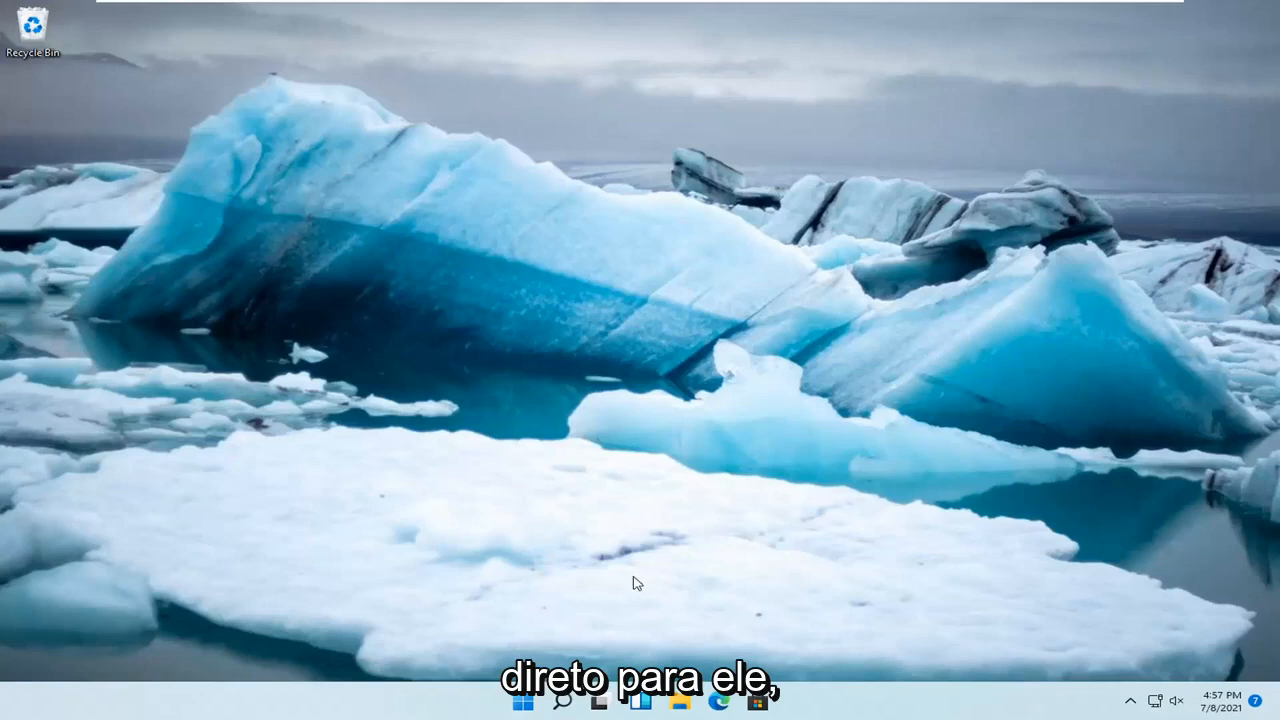
mouse_move(515, 700)
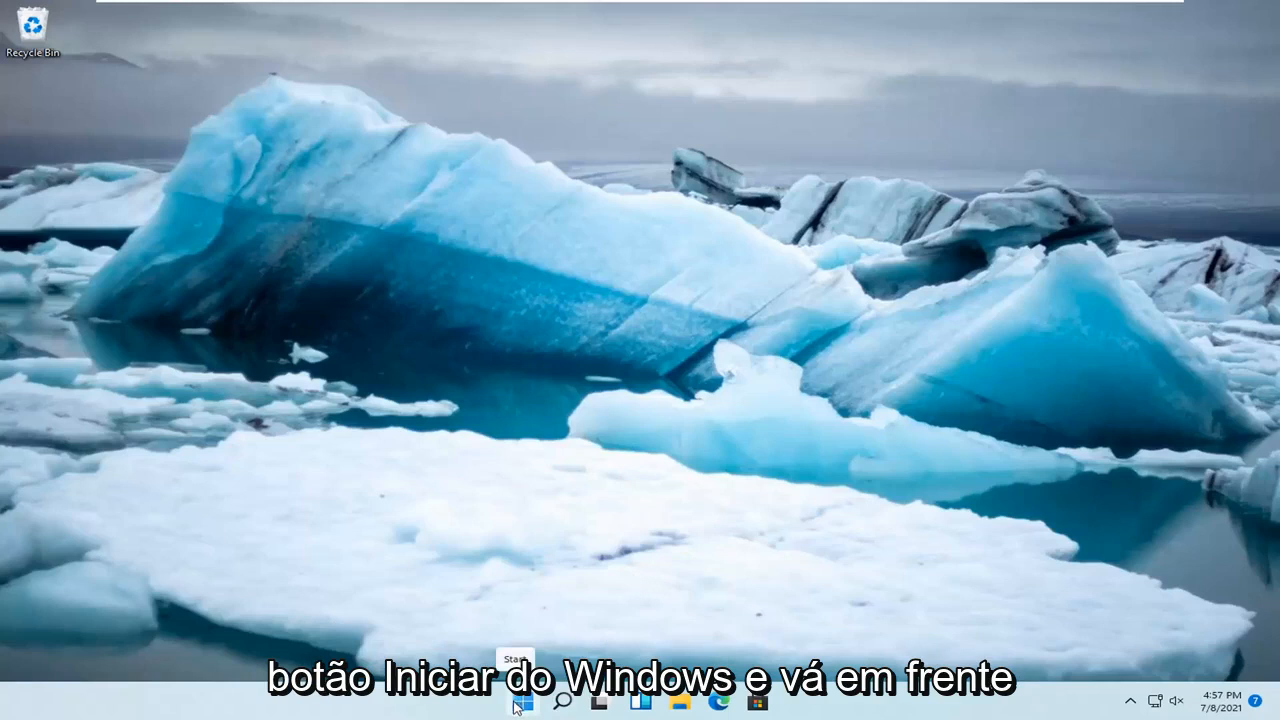
Open Settings from the Start button's quick link menu
right_click(522, 700)
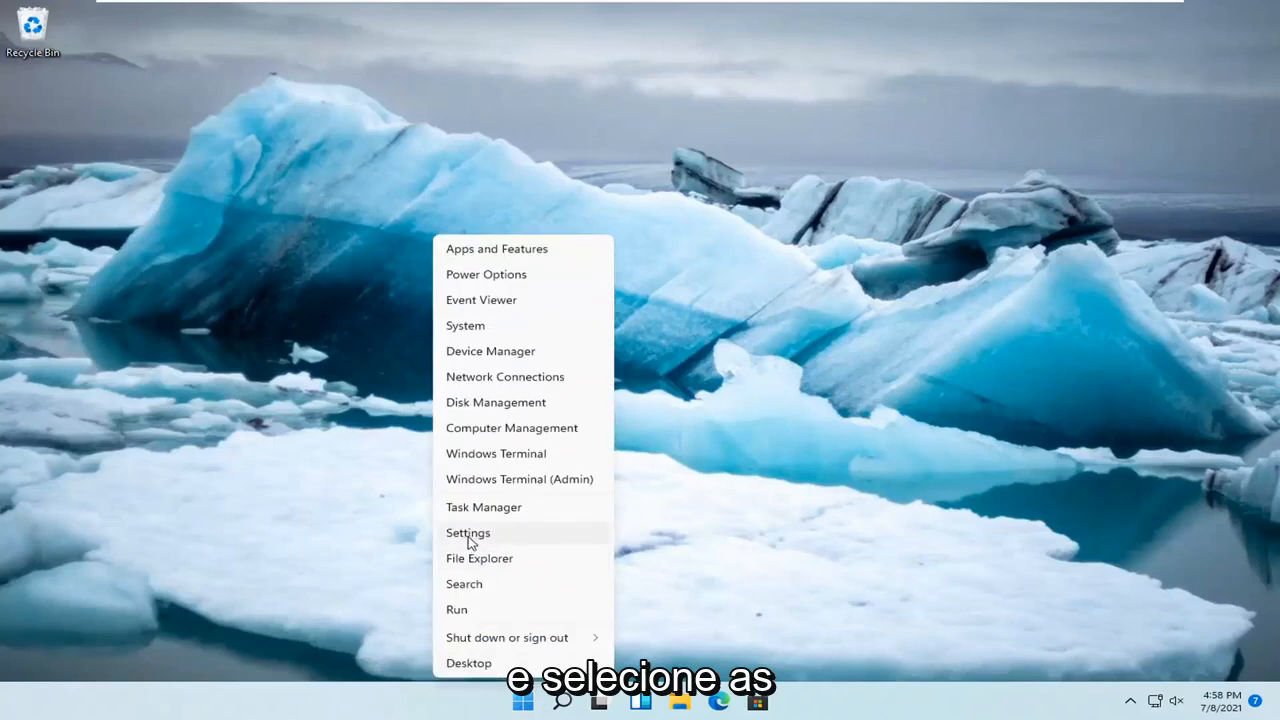
left_click(467, 532)
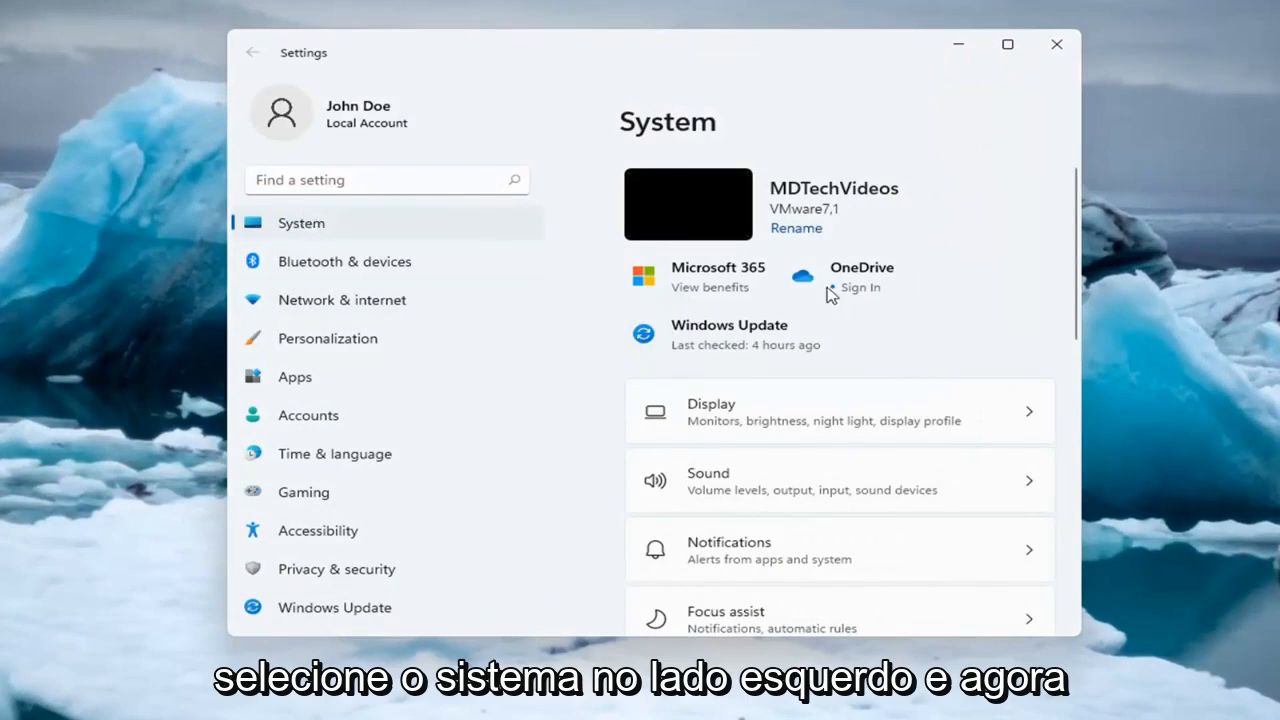
Run the Internet Connections troubleshooter from Troubleshoot > Other troubleshooters
scroll("down", 3)
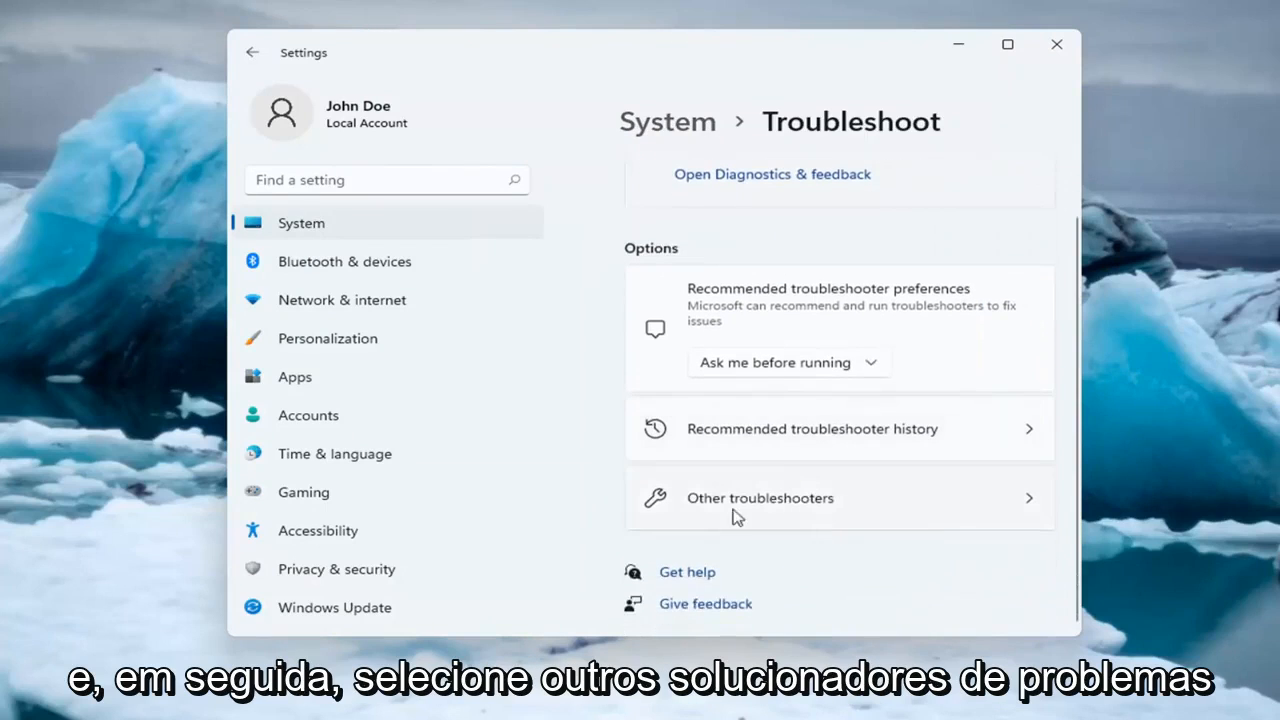
left_click(760, 498)
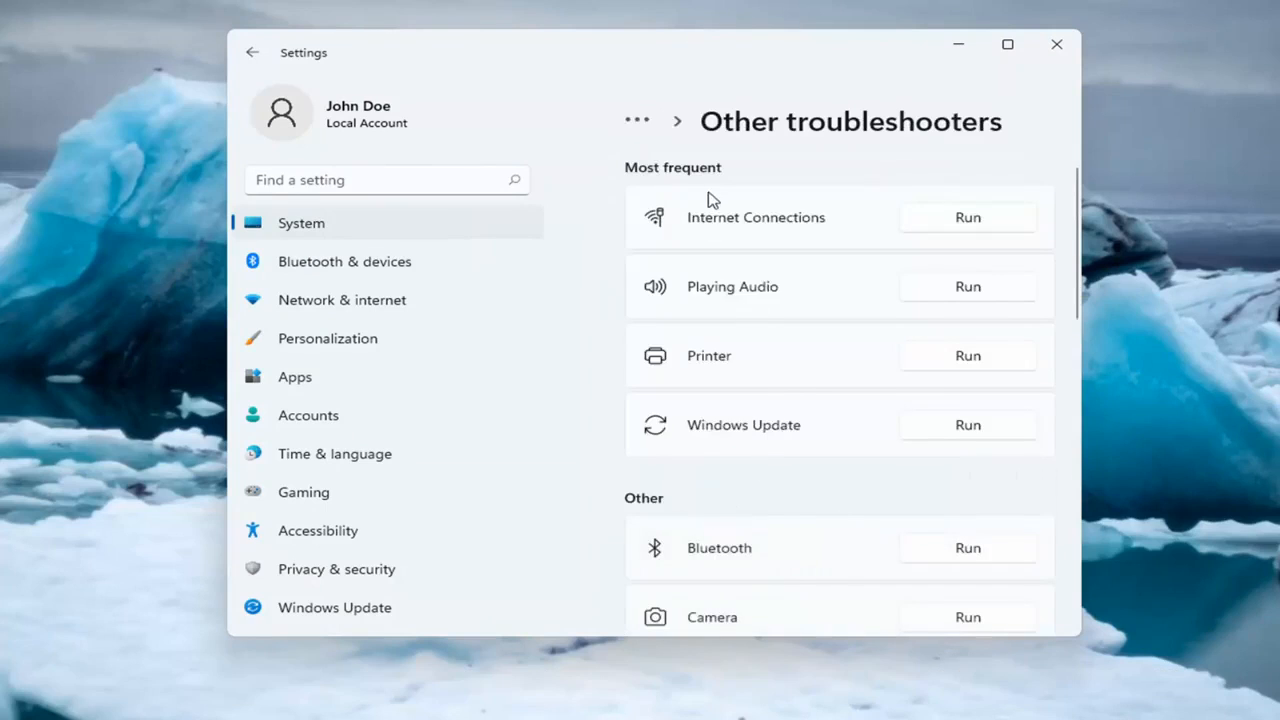
mouse_move(762, 231)
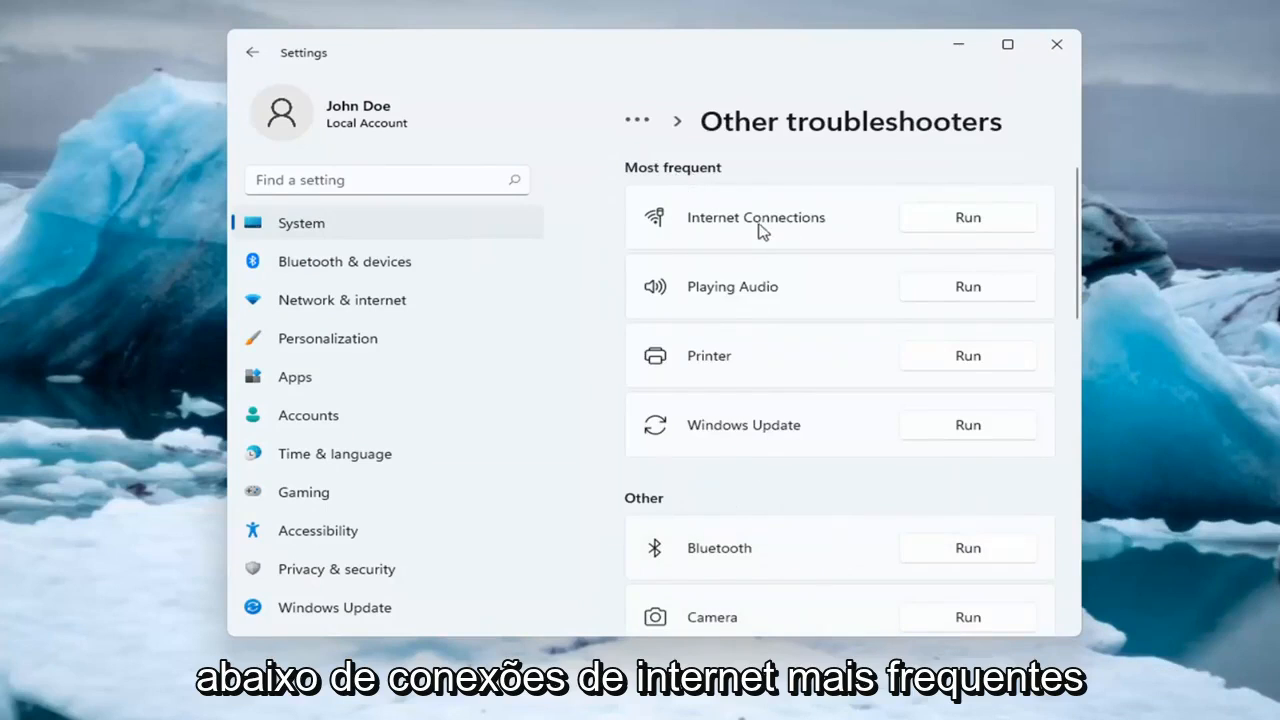
left_click(966, 217)
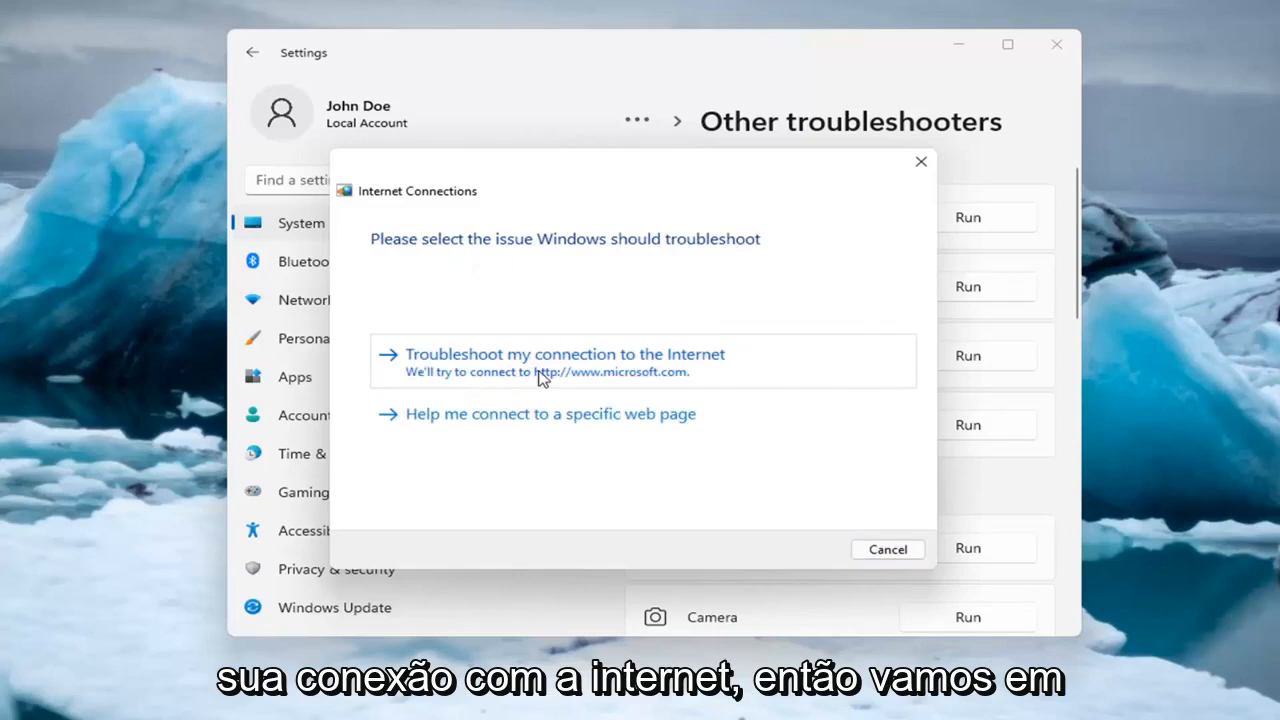
Troubleshoot the connection to the Internet, then close the troubleshooter after it finds no problem
left_click(564, 360)
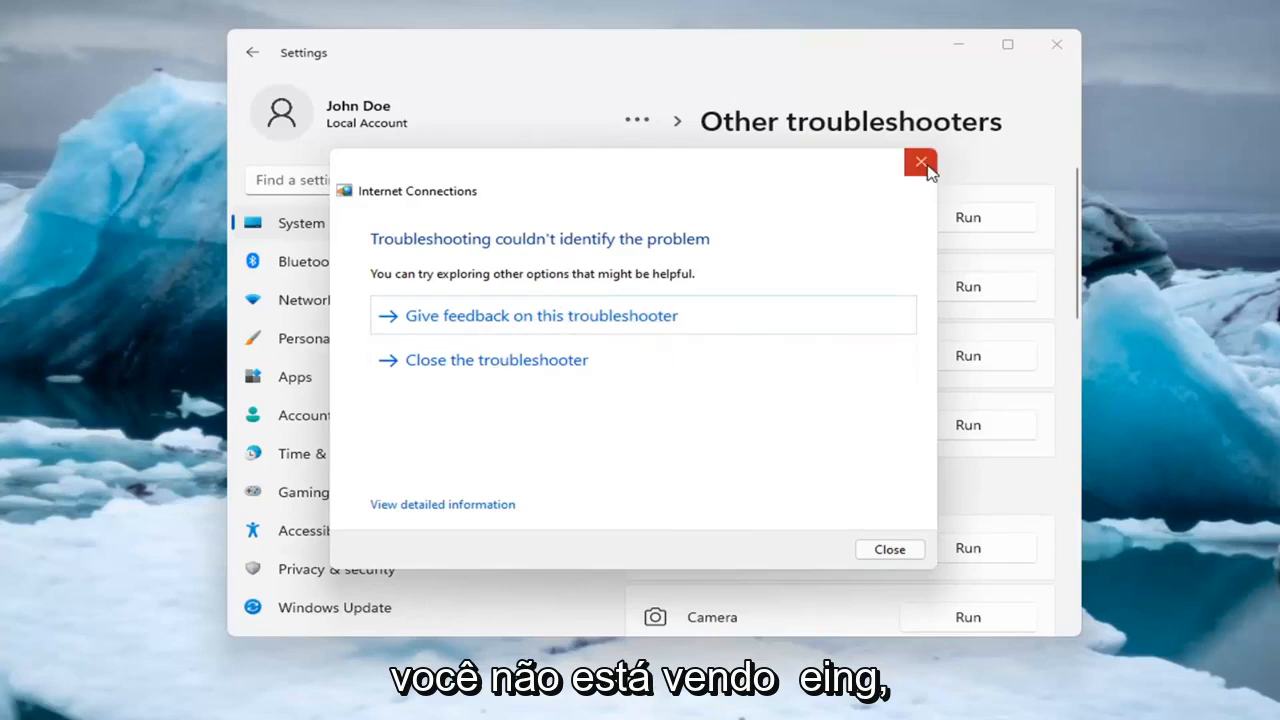
left_click(919, 162)
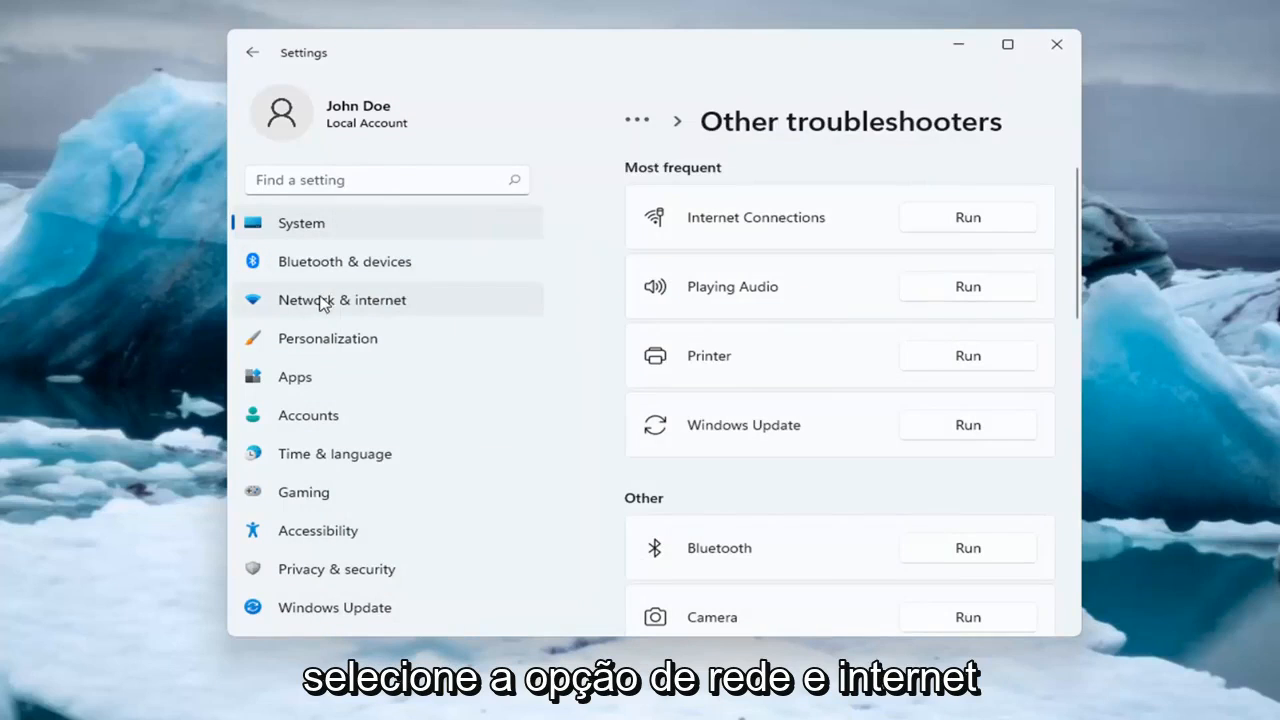
Go to Network & internet and open Advanced network settings
left_click(341, 299)
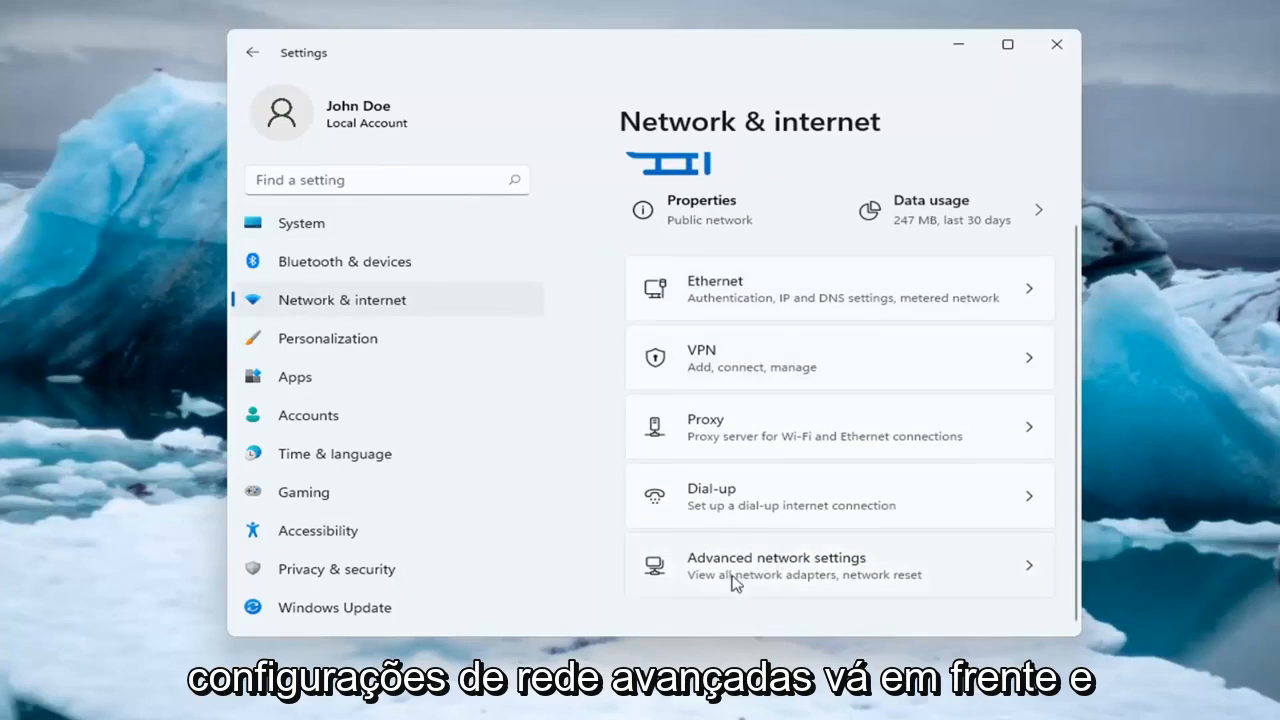
left_click(775, 565)
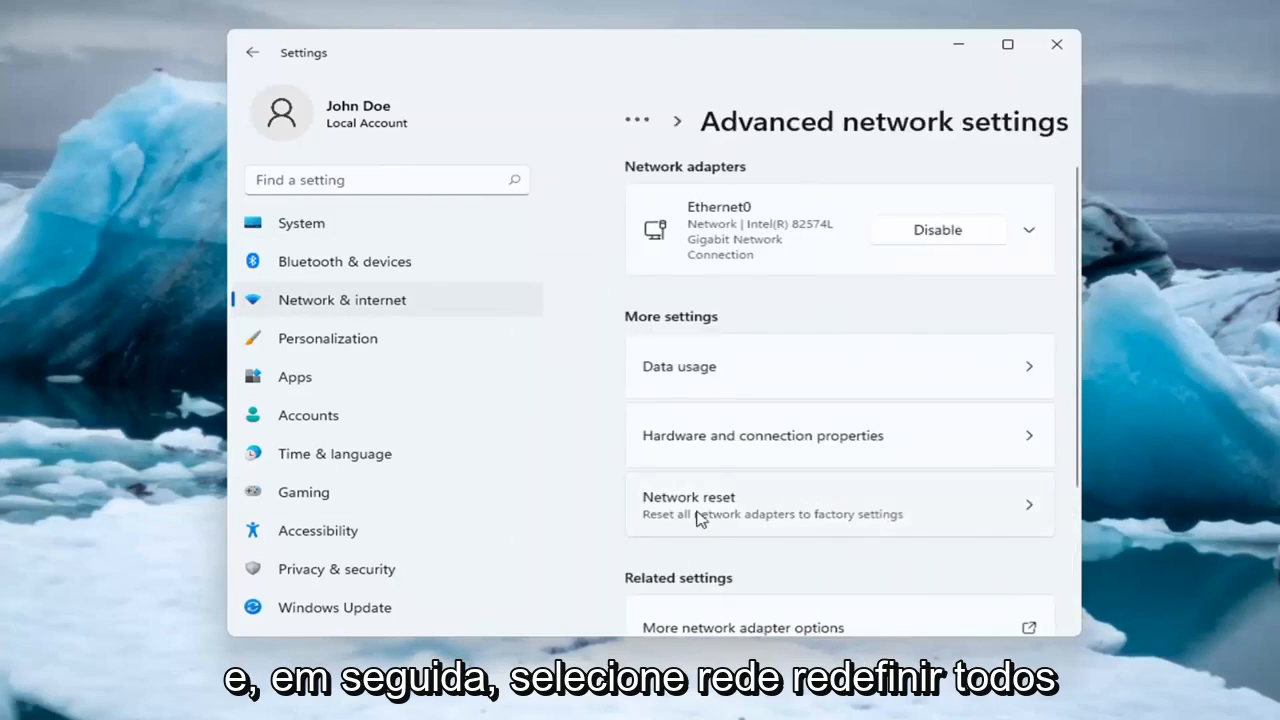
mouse_move(810, 535)
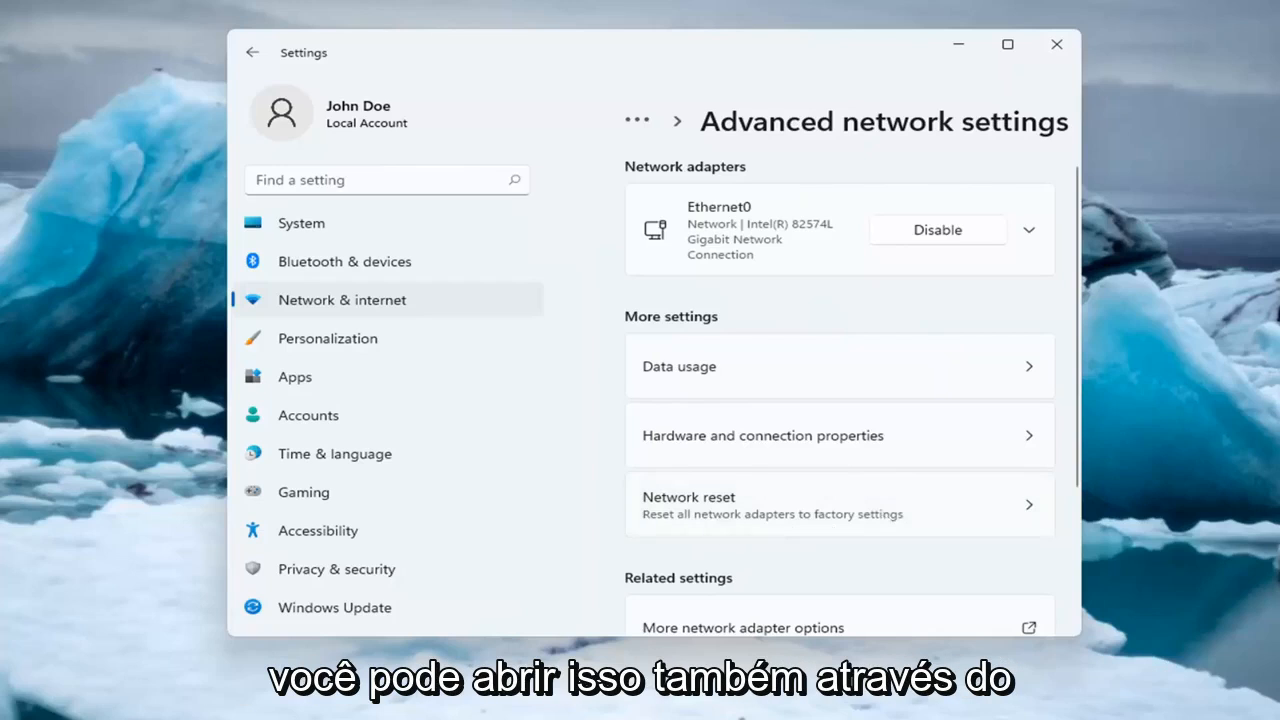
Reset all network adapters via Network reset, confirm with Yes, and close Settings
left_click(688, 504)
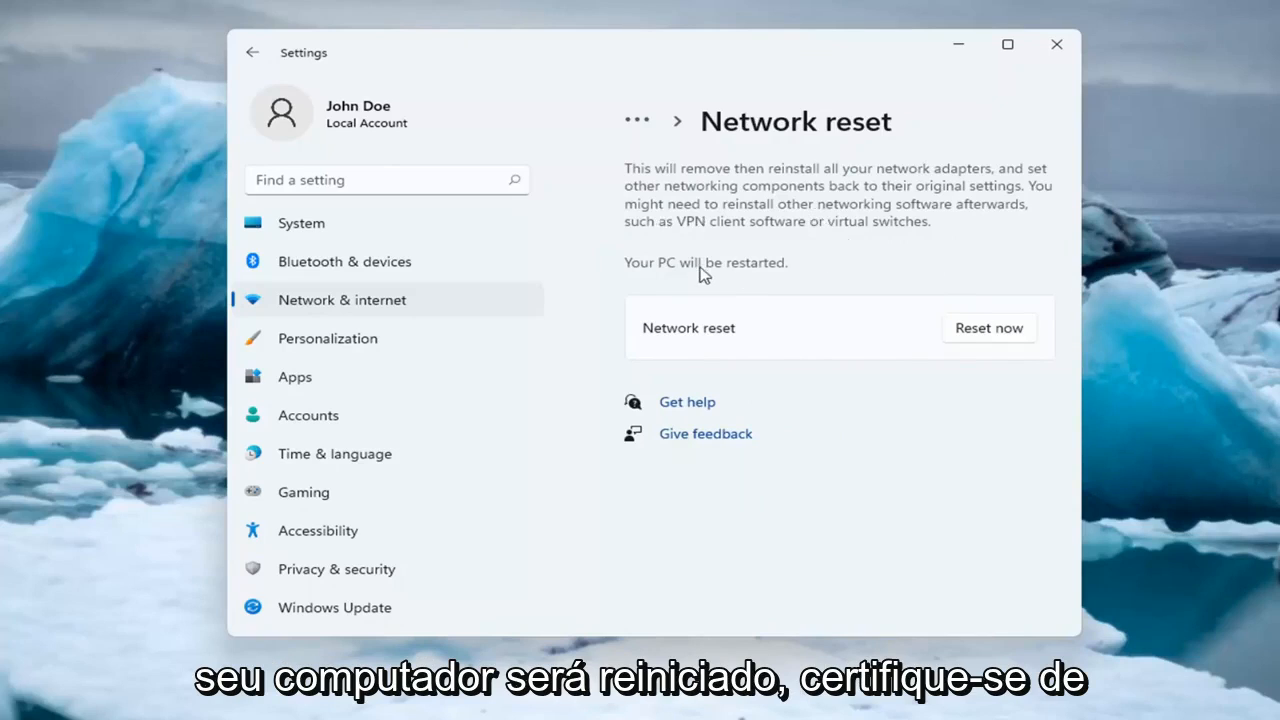
mouse_move(677, 440)
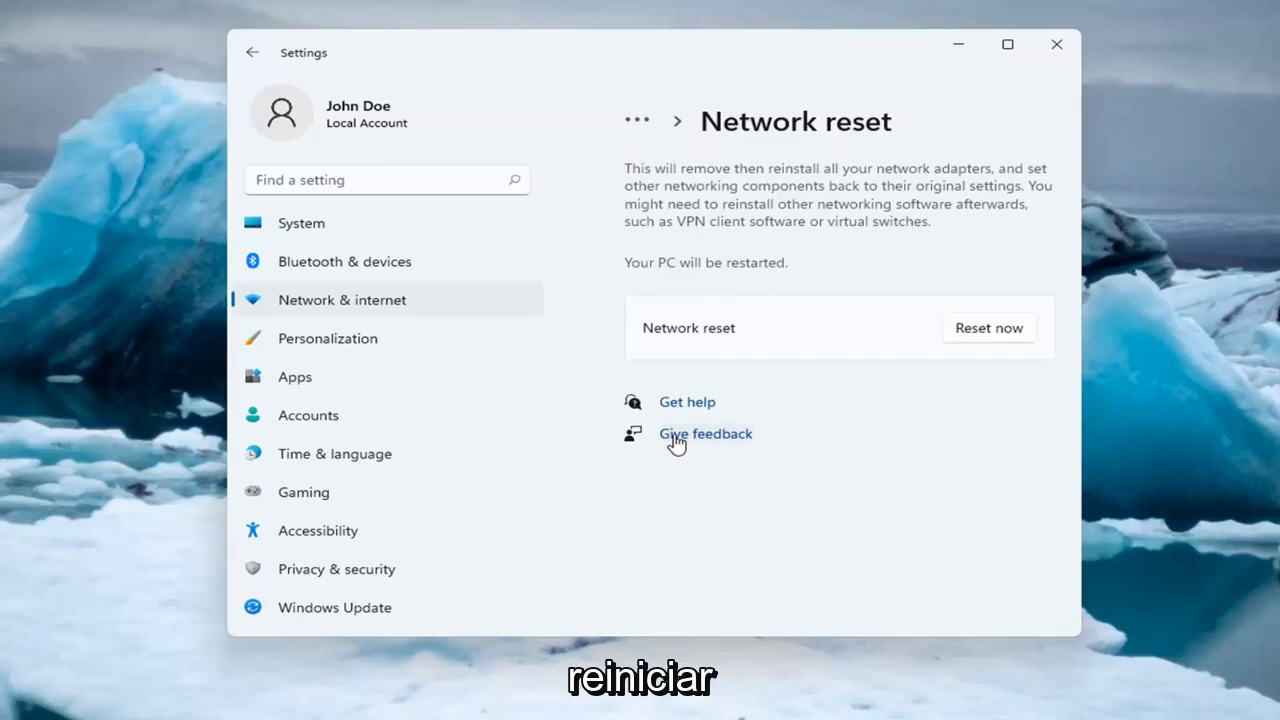
mouse_move(722, 474)
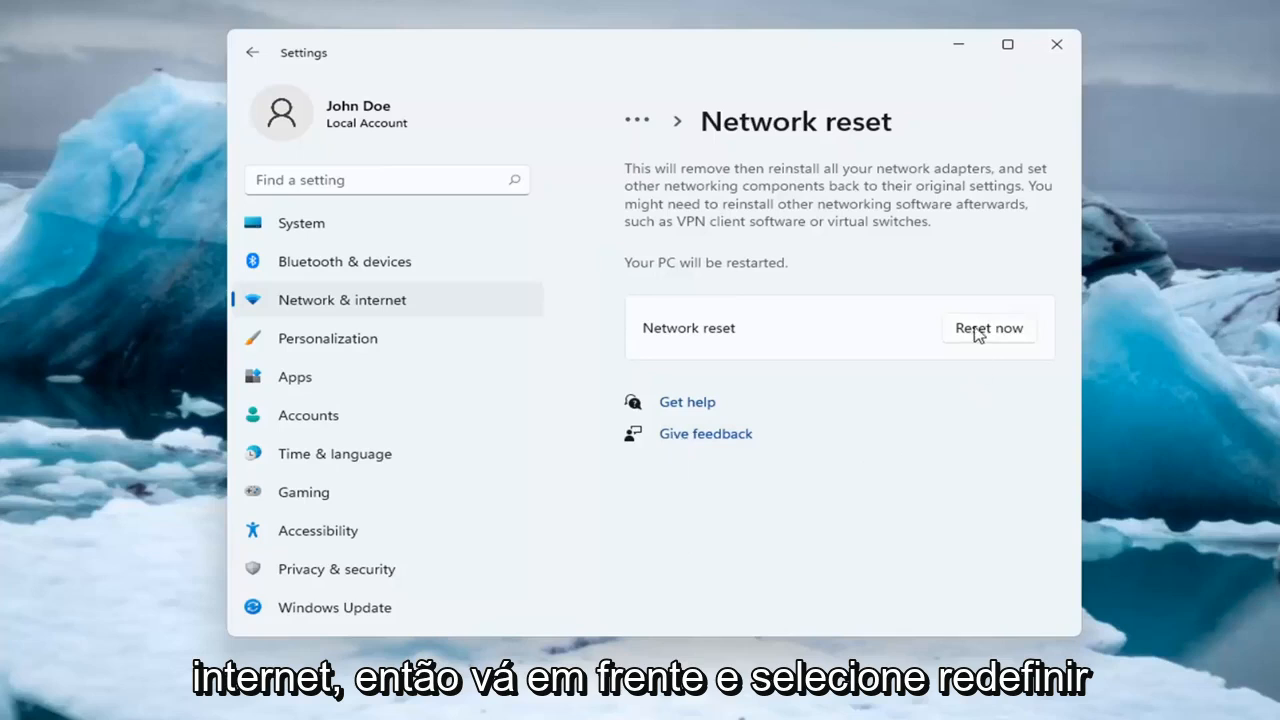
left_click(988, 328)
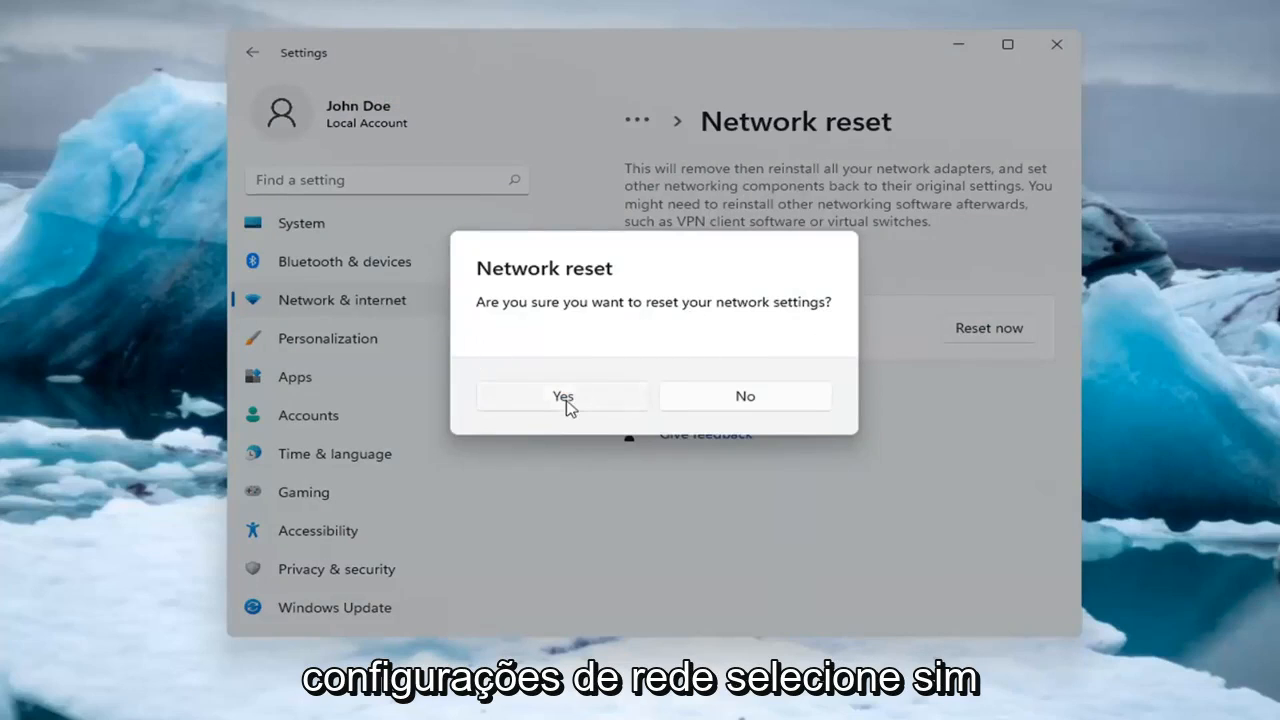
left_click(562, 396)
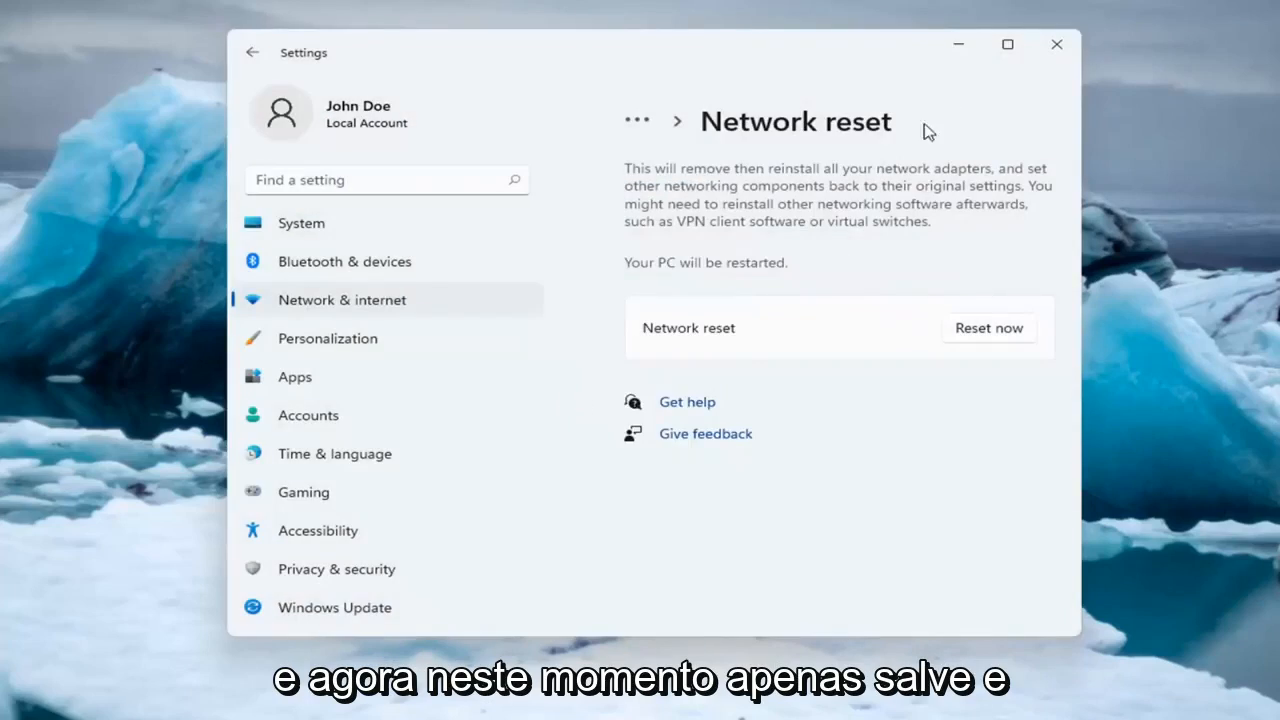
left_click(988, 328)
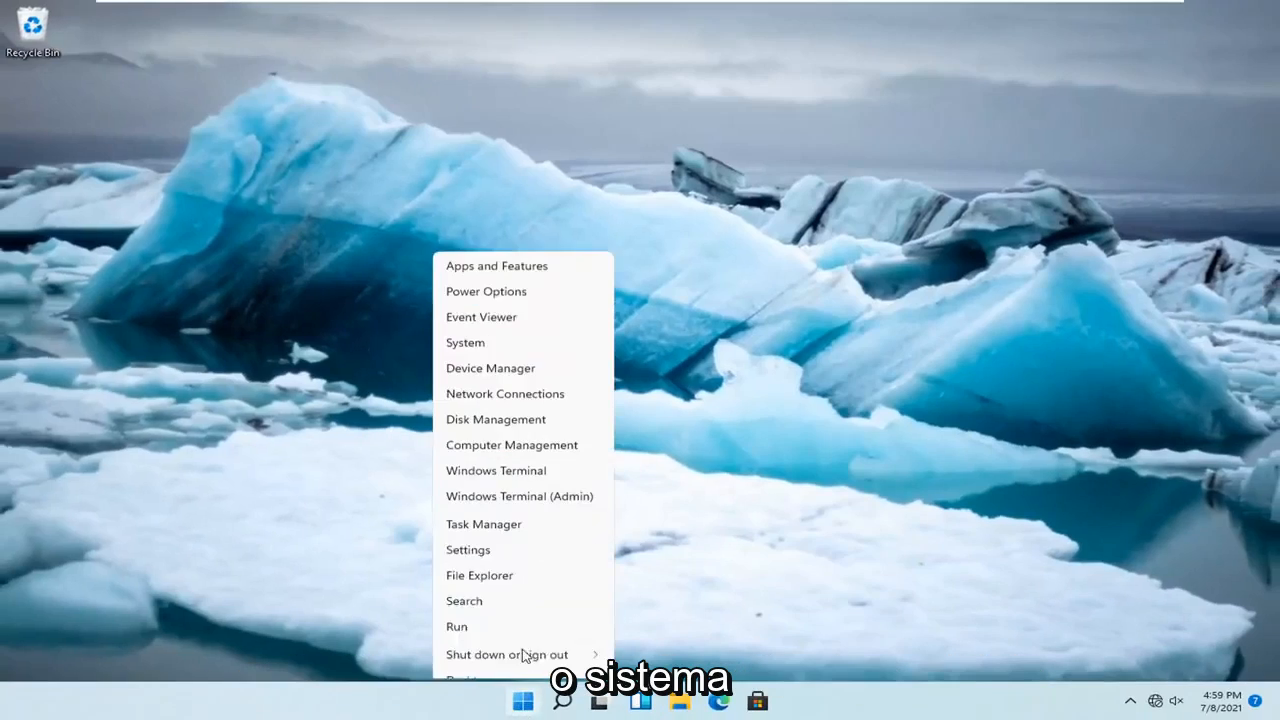
Restart the PC from the Start button's Shut down or sign out menu
left_click(507, 654)
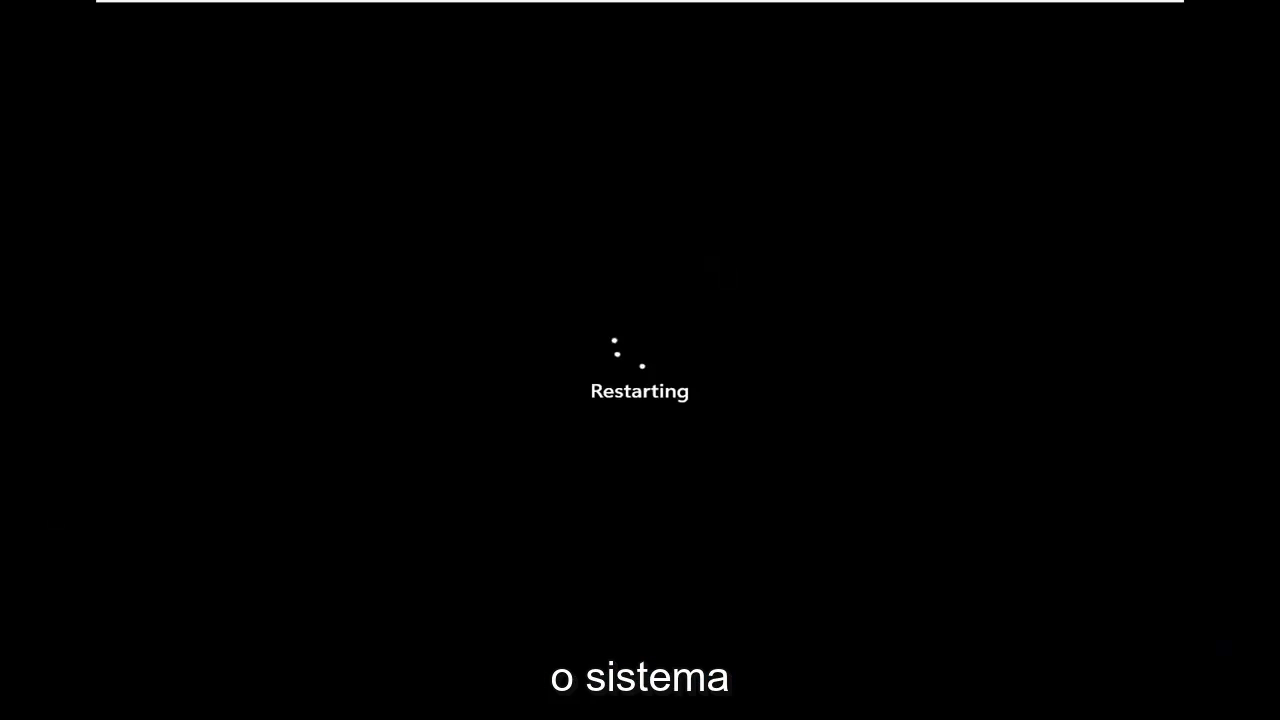